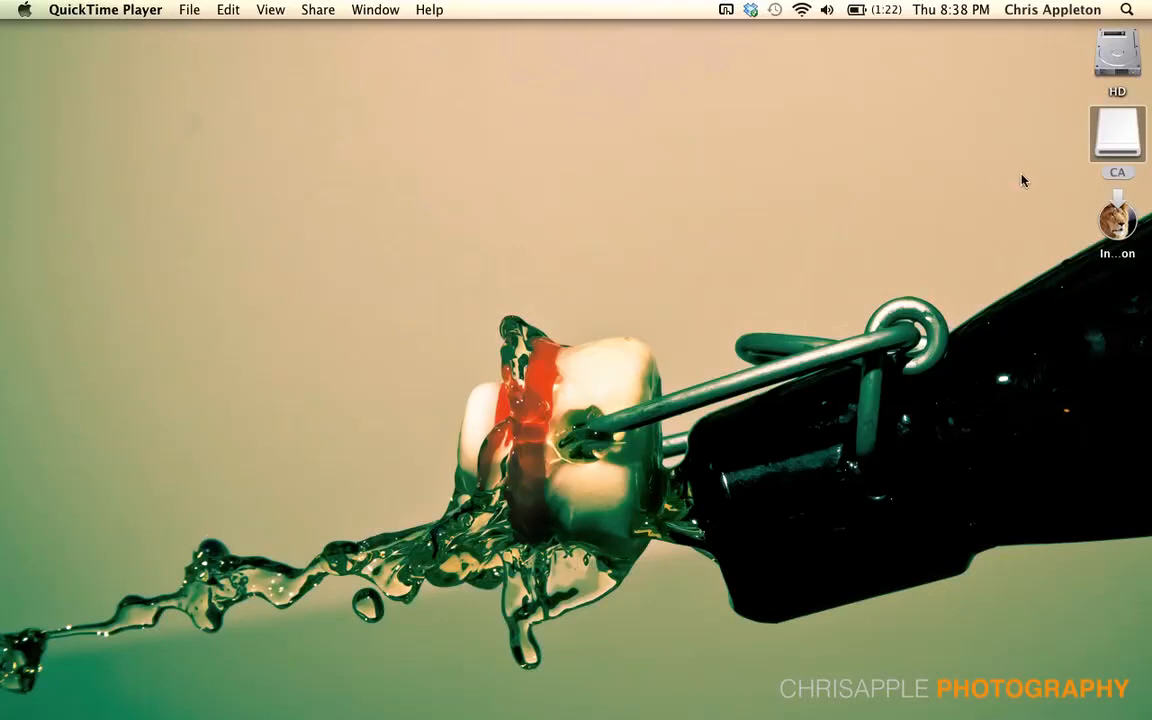
{"action": "mouse_move", "coordinate": [1125, 234]}
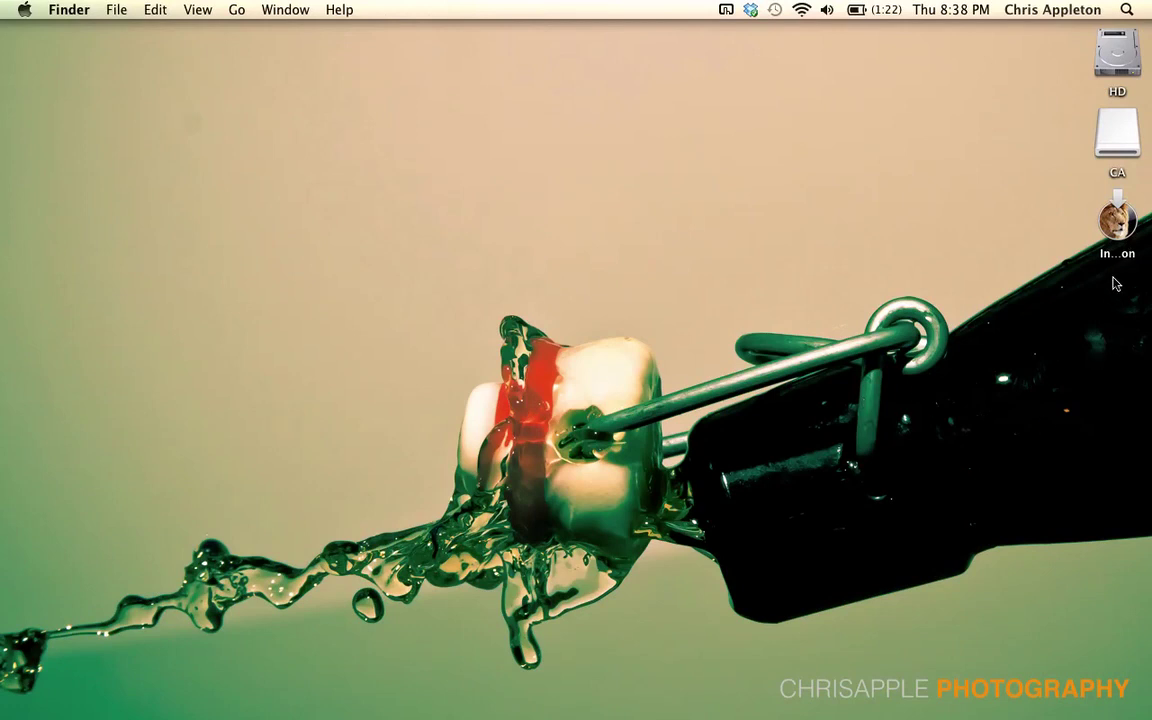
{"action": "mouse_move", "coordinate": [1120, 220]}
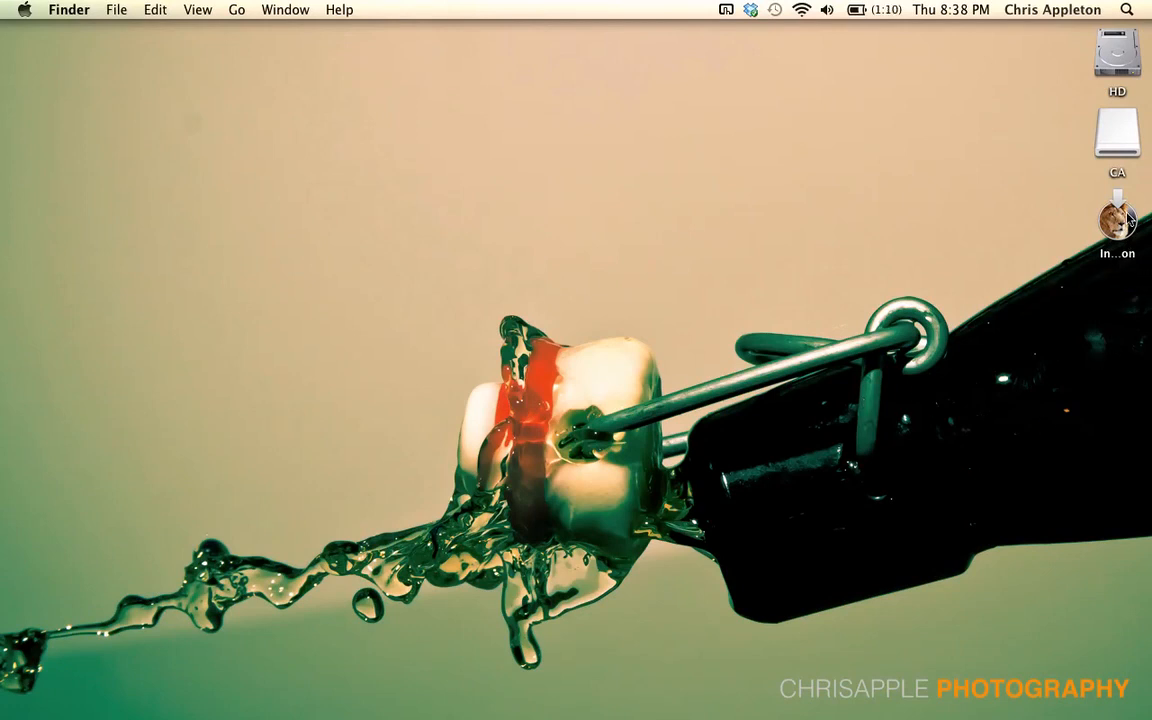
{"action": "mouse_move", "coordinate": [1119, 234]}
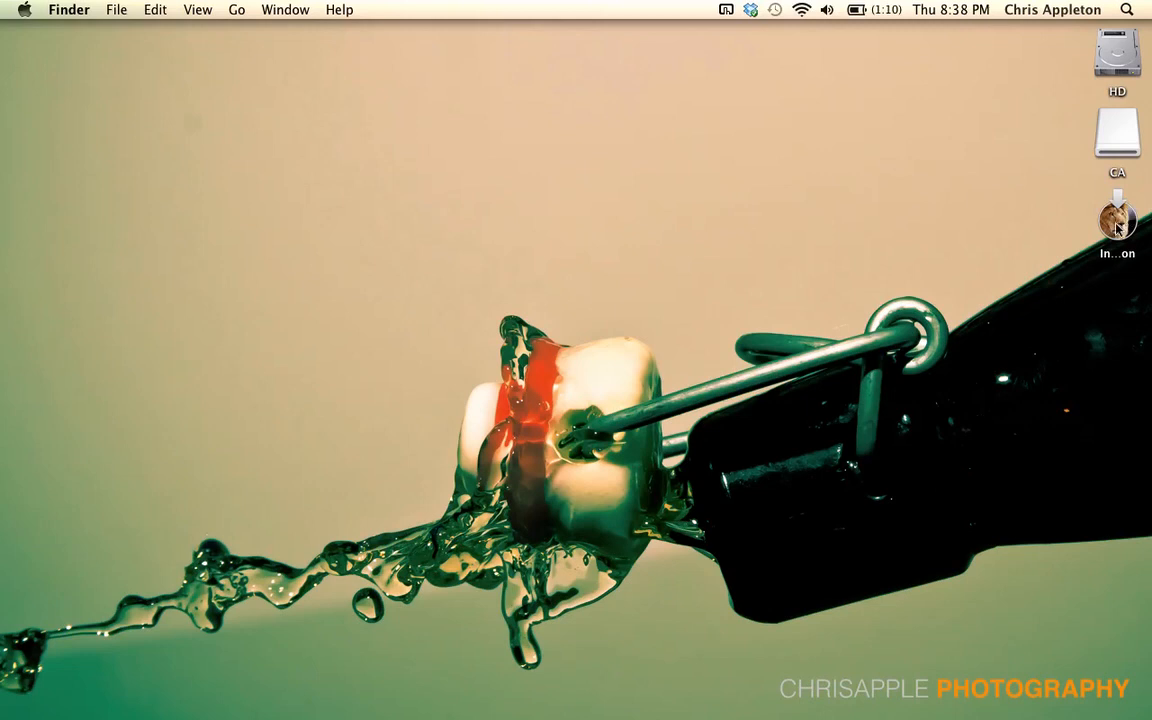
Step: Show the Lion installer's package contents and select InstallESD.dmg in Contents > SharedSupport
{"action": "right_click", "coordinate": [1118, 220]}
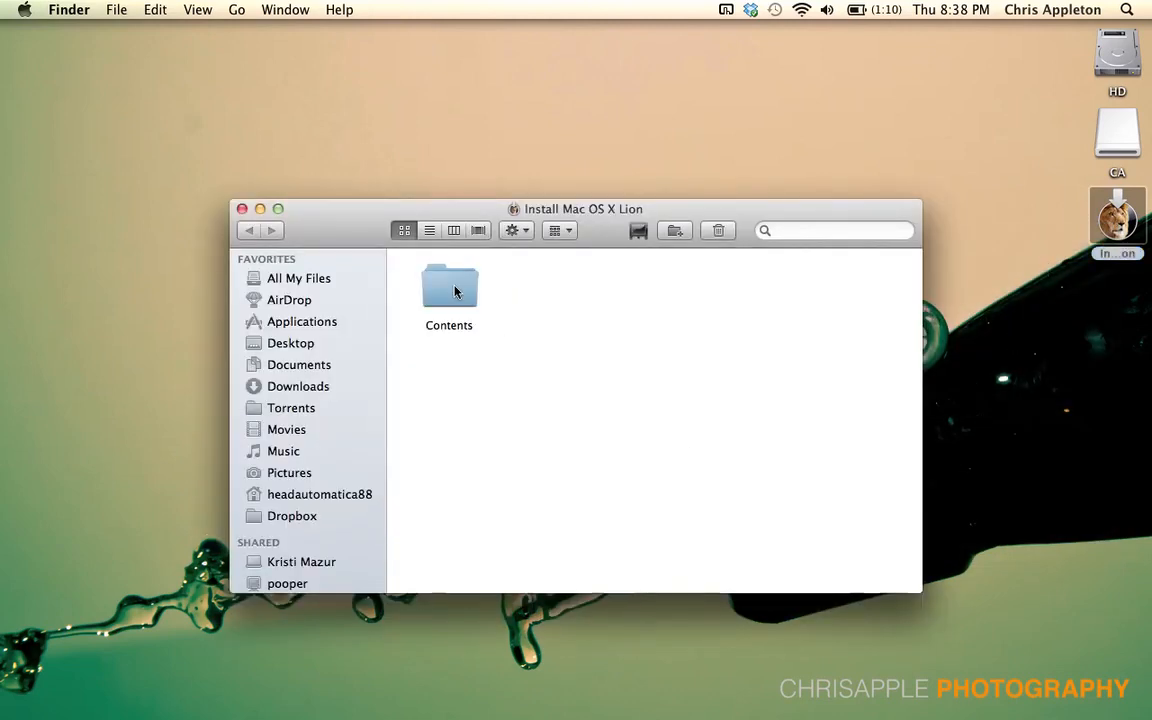
{"action": "double_click", "coordinate": [449, 287]}
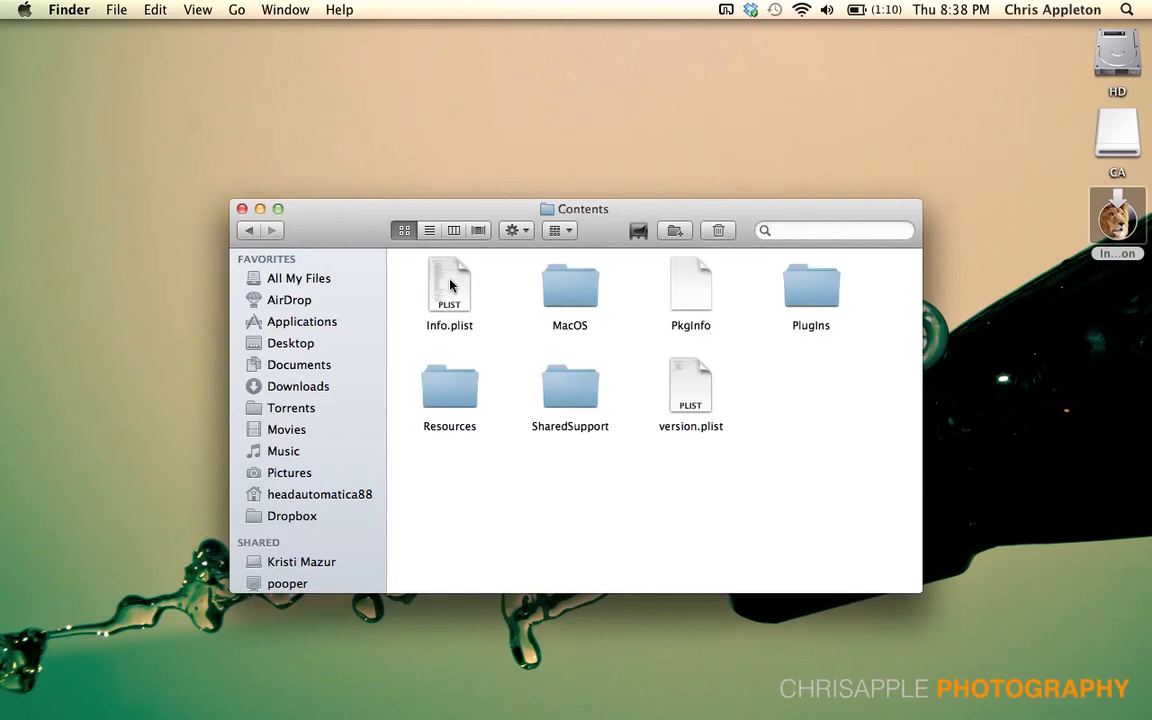
{"action": "left_click", "coordinate": [570, 388]}
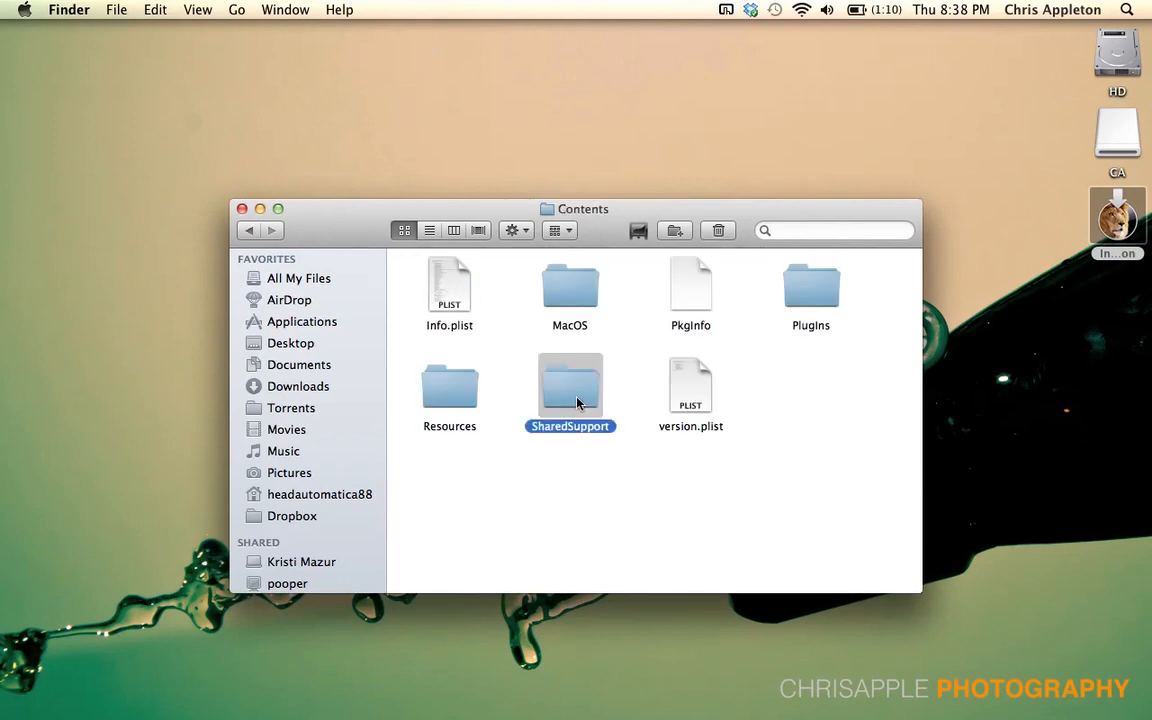
{"action": "double_click", "coordinate": [569, 385]}
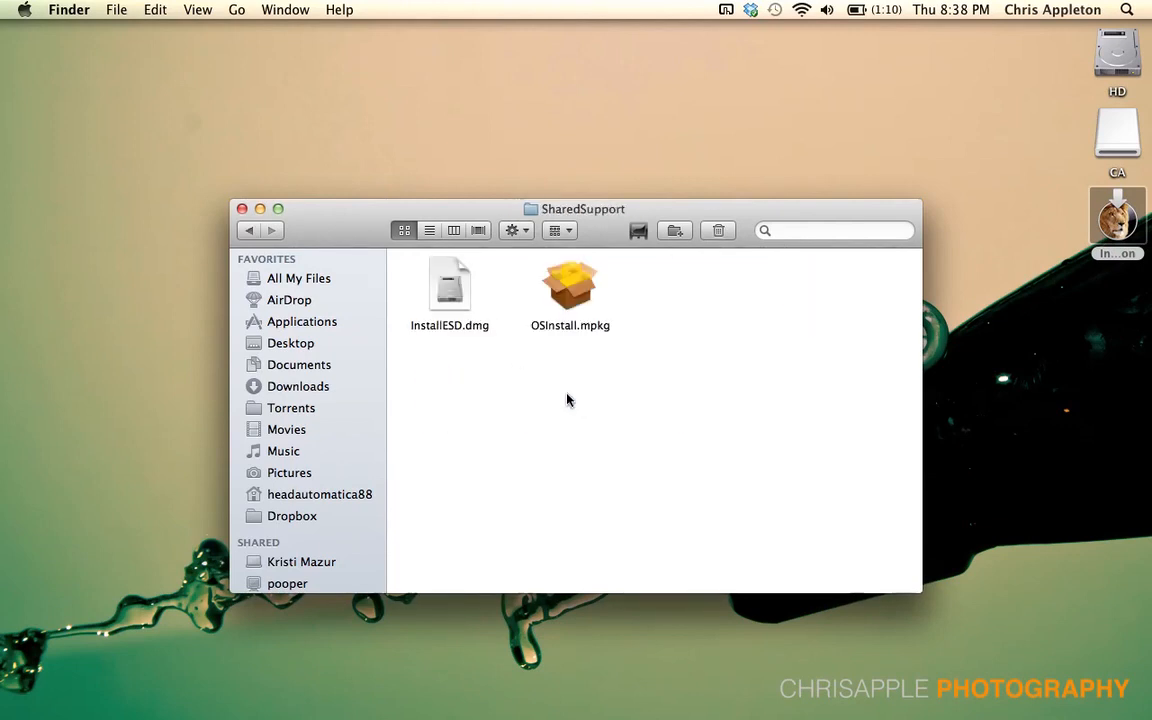
{"action": "left_click", "coordinate": [449, 285]}
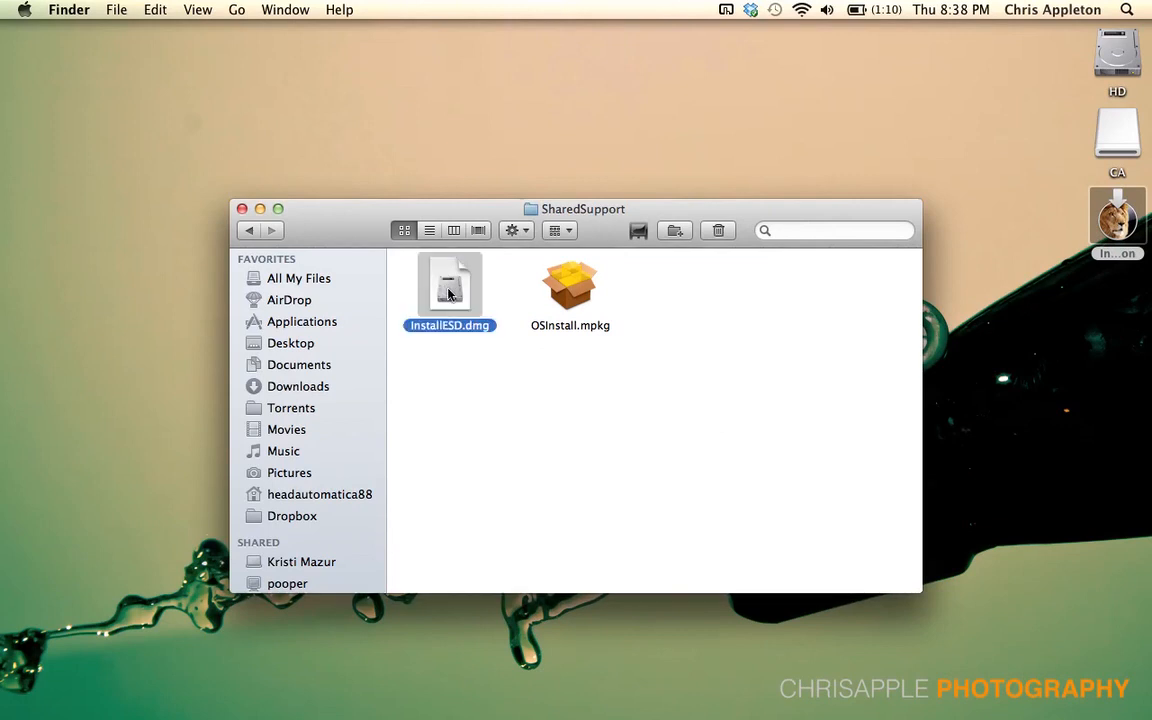
{"action": "mouse_move", "coordinate": [539, 434]}
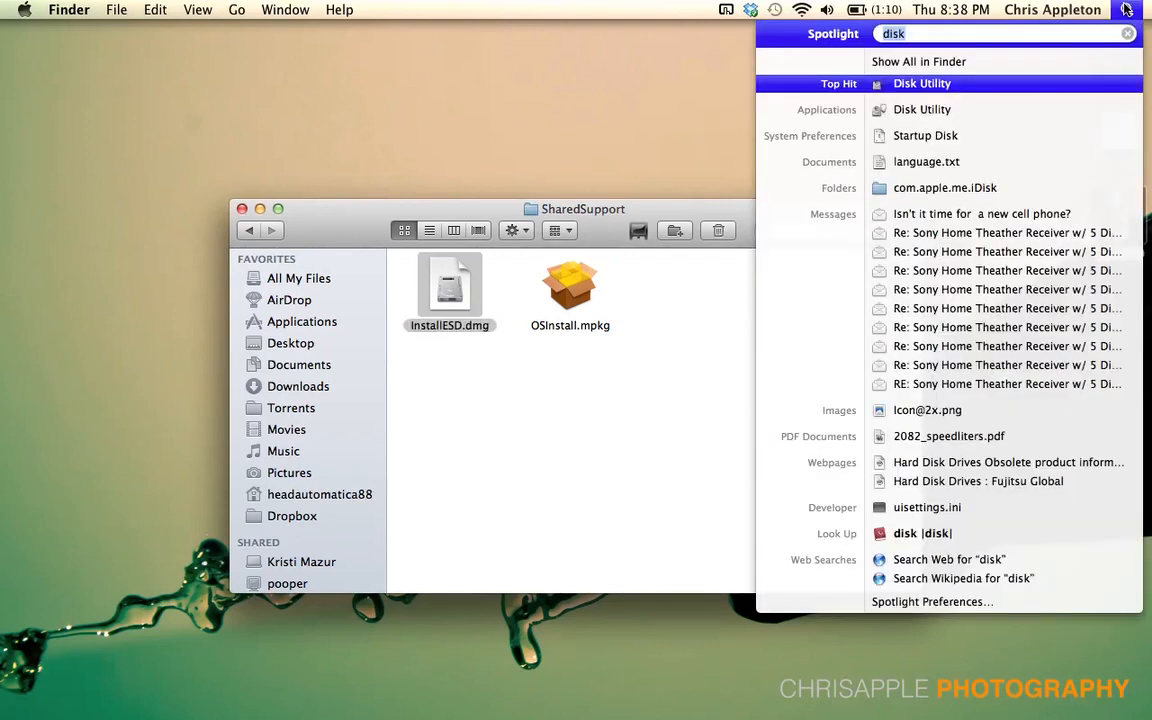
{"action": "mouse_move", "coordinate": [948, 84]}
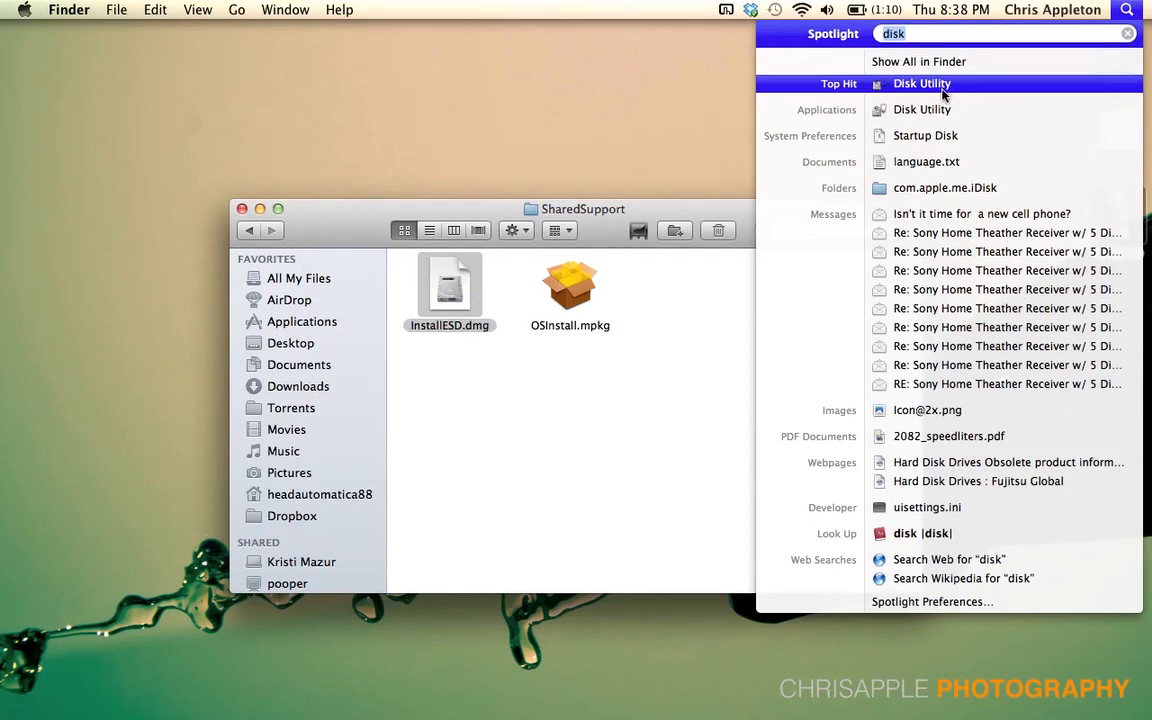
Step: Launch Disk Utility from the Spotlight results for 'disk'
{"action": "left_click", "coordinate": [931, 83]}
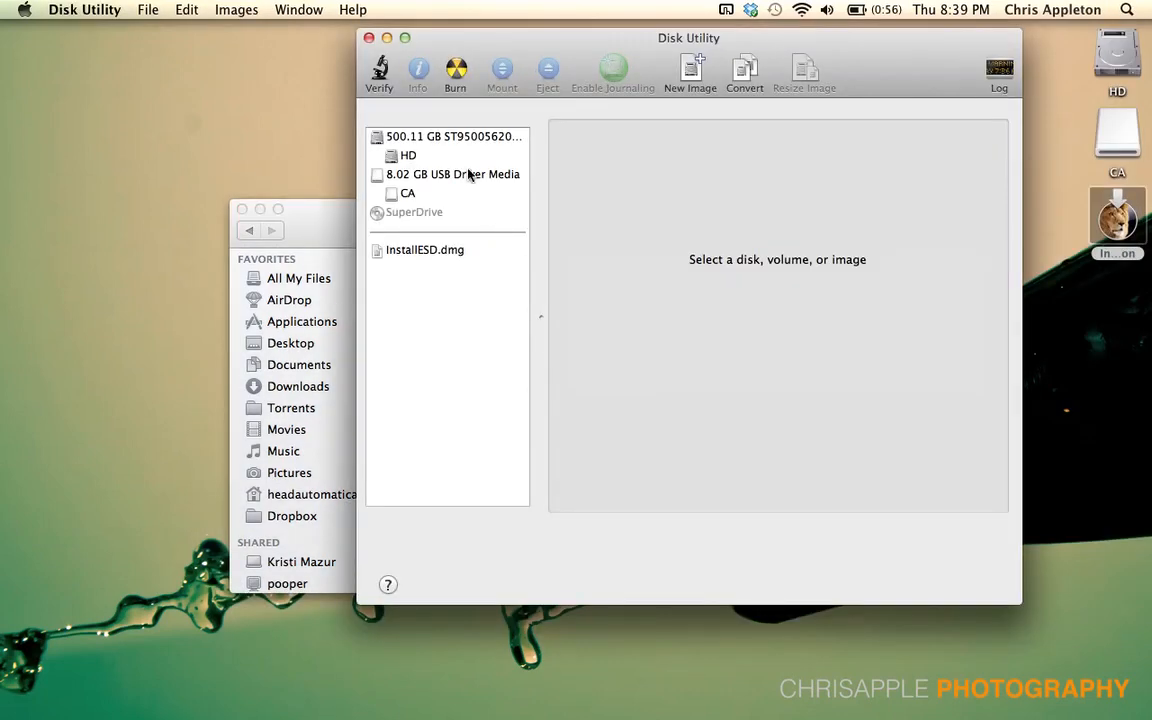
Step: Select the 8.02 GB USB drive and view its Erase options
{"action": "left_click", "coordinate": [455, 174]}
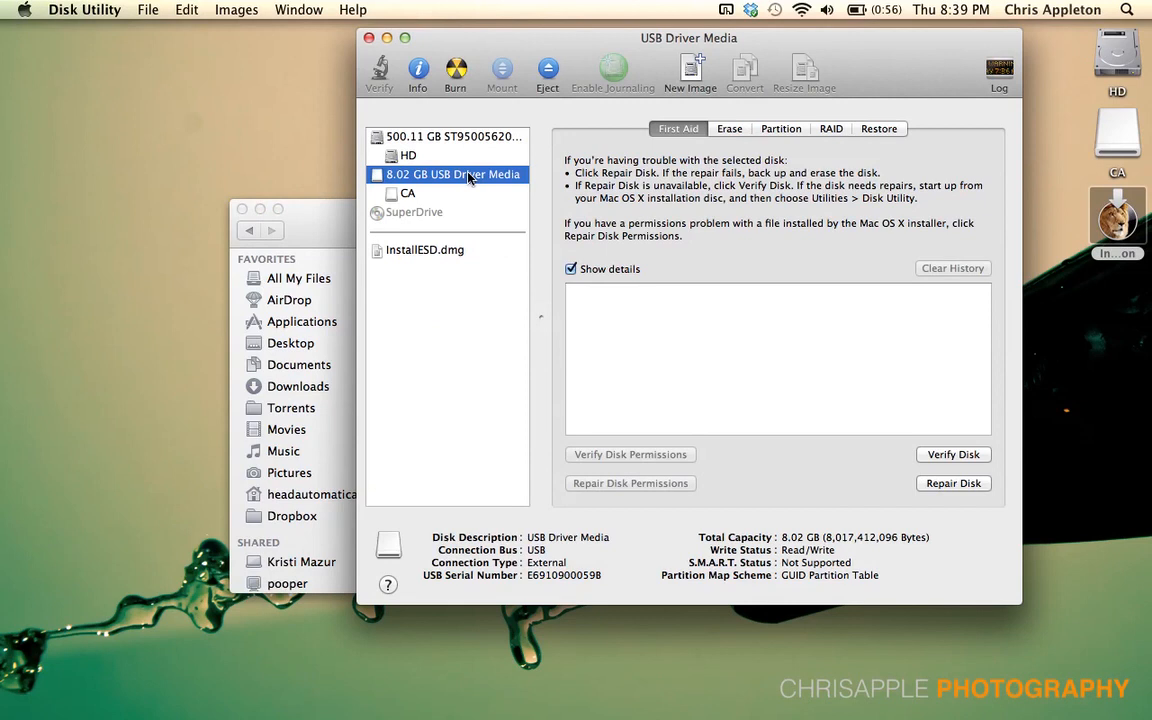
{"action": "mouse_move", "coordinate": [731, 131]}
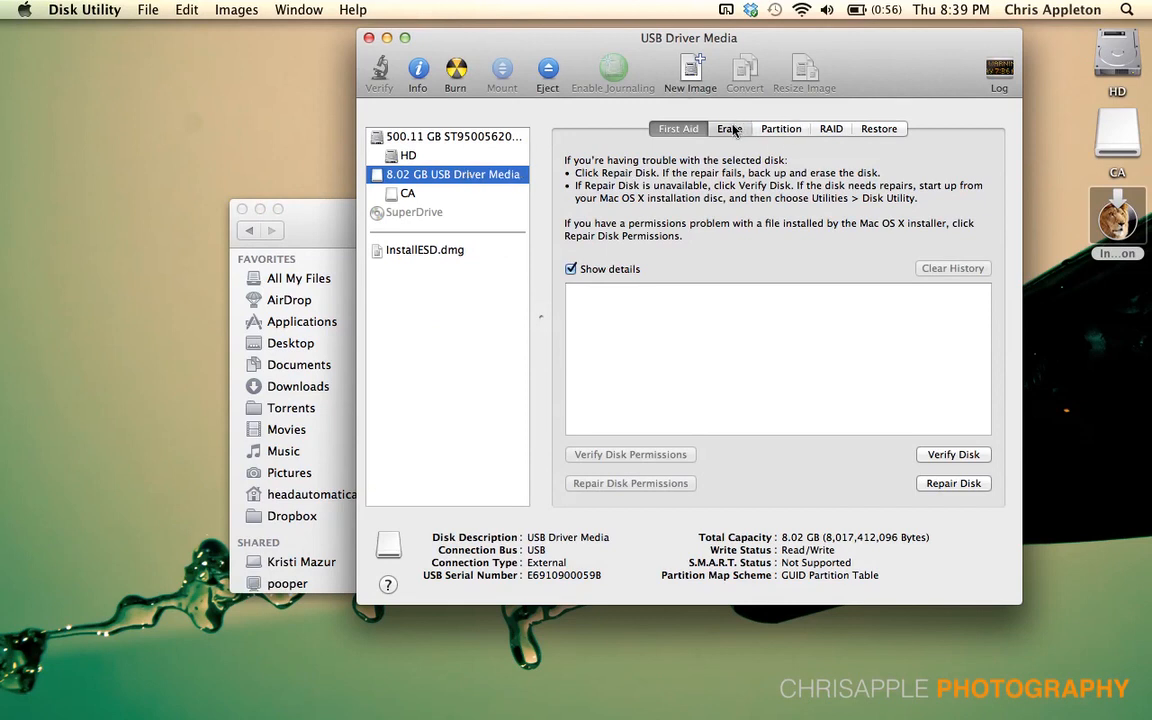
{"action": "left_click", "coordinate": [728, 128]}
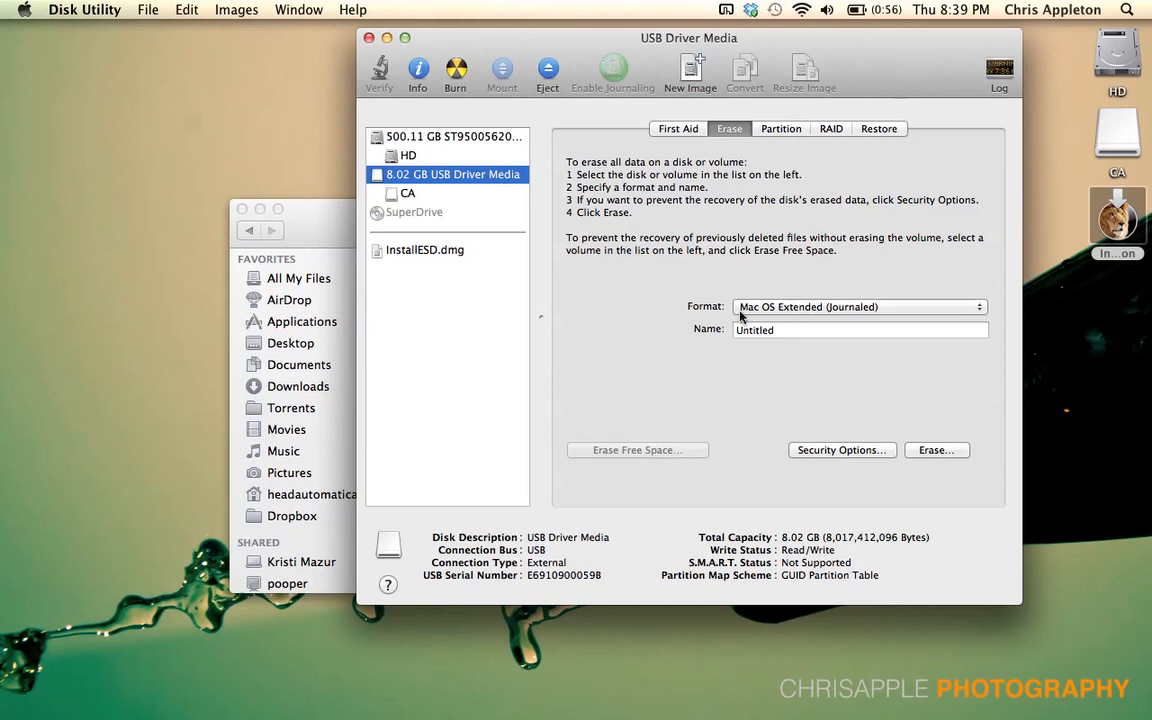
{"action": "mouse_move", "coordinate": [842, 316]}
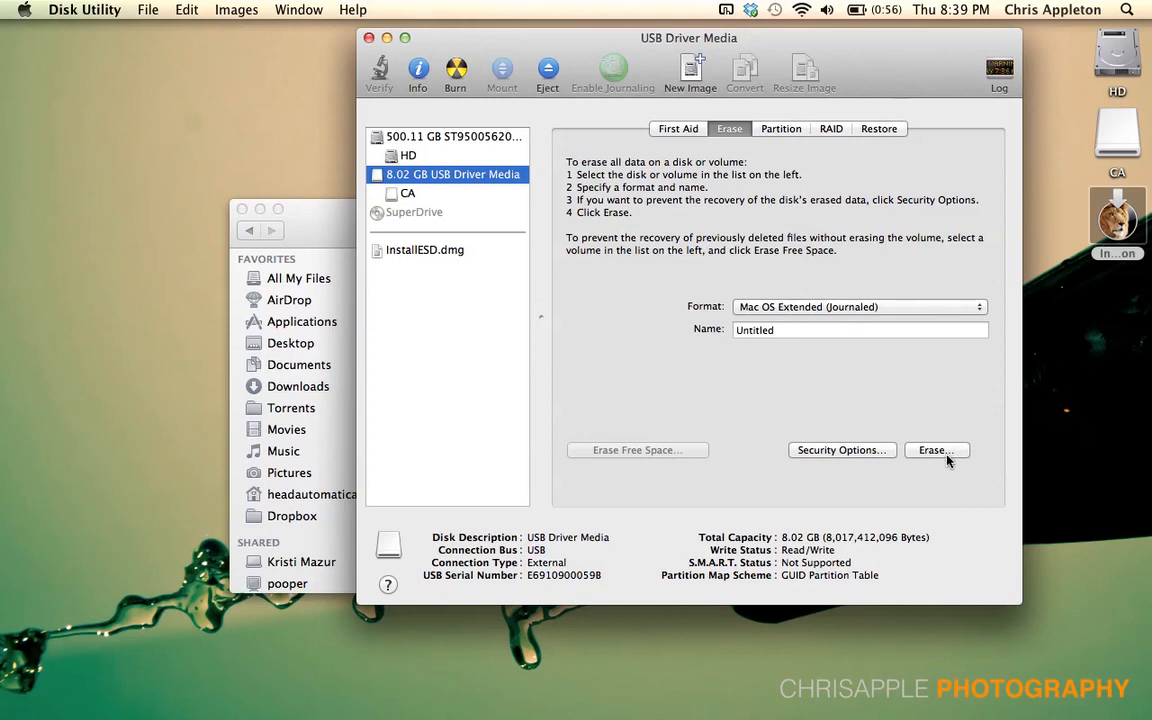
{"action": "mouse_move", "coordinate": [793, 222]}
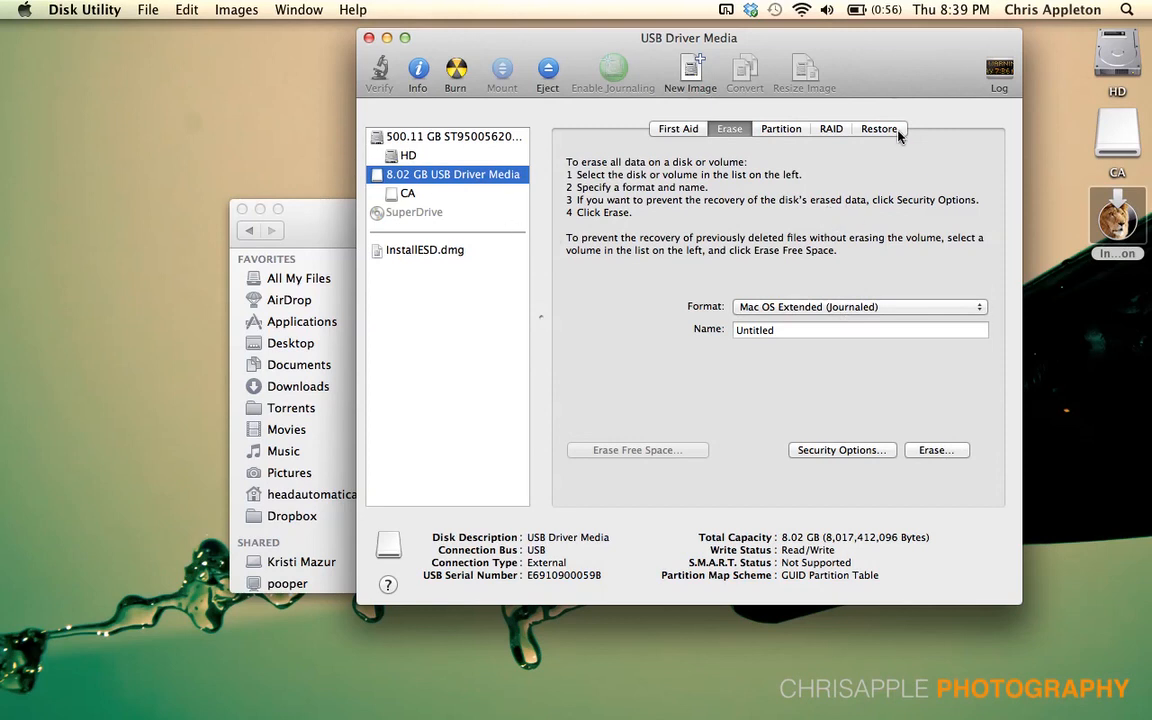
Step: Set InstallESD.dmg as the restore source and CA as destination, closing the SharedSupport window
{"action": "left_click", "coordinate": [879, 128]}
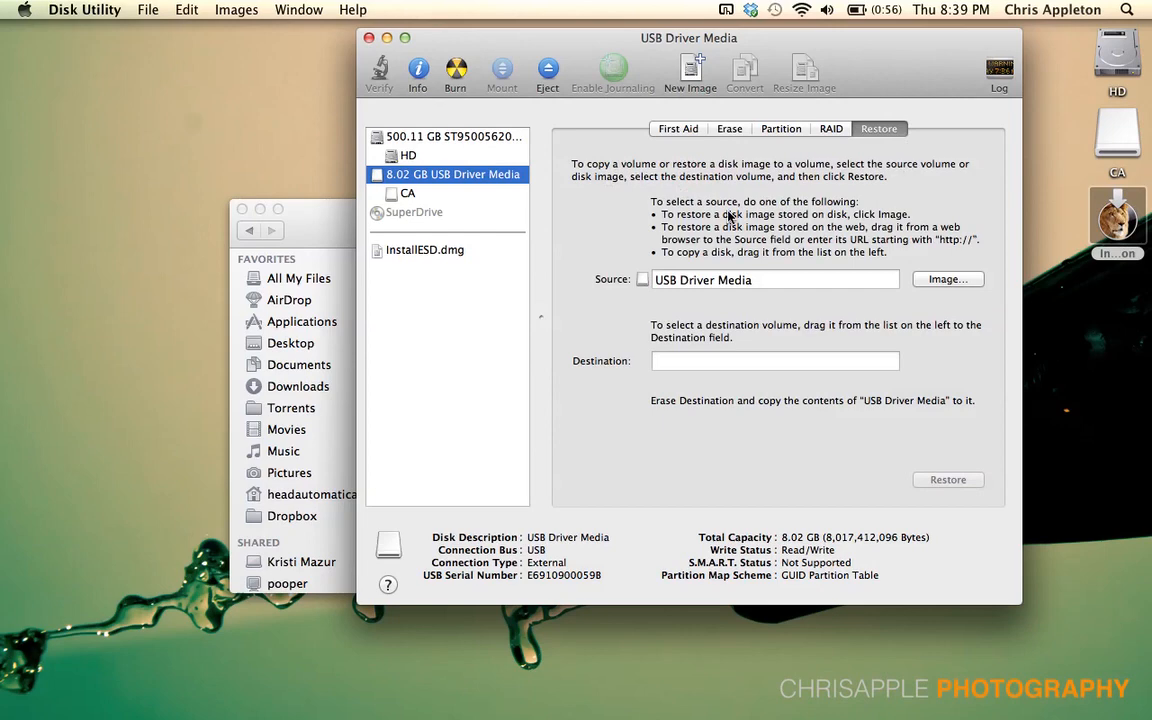
{"action": "mouse_move", "coordinate": [743, 294]}
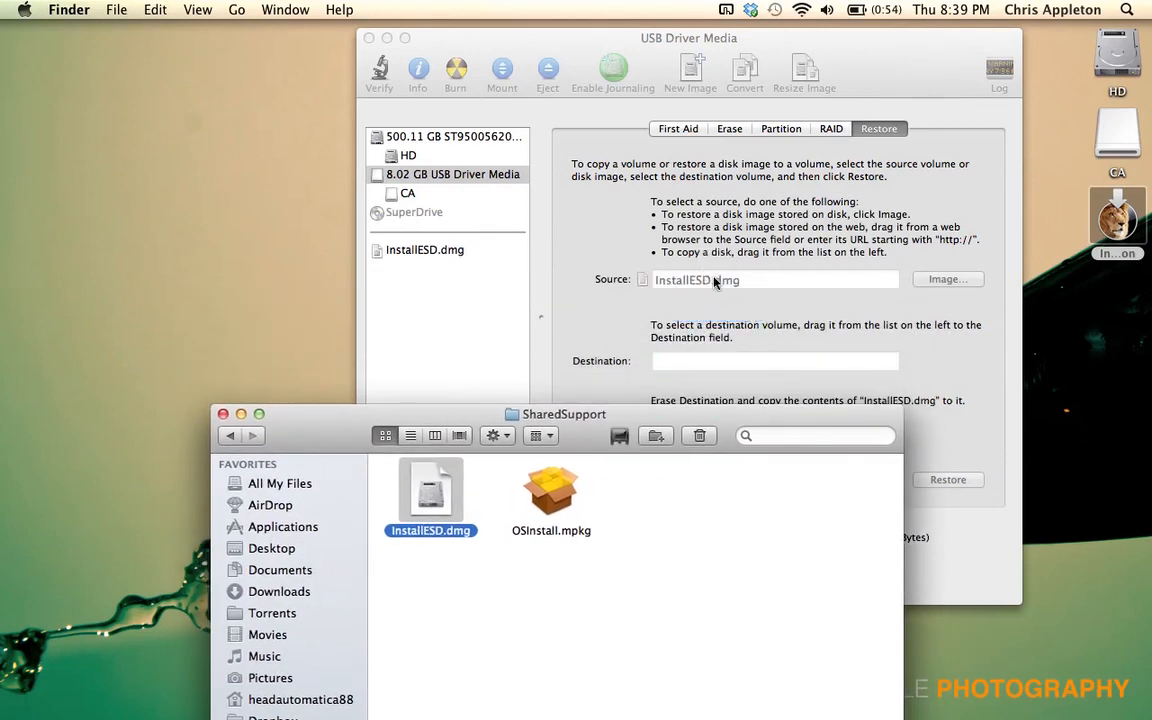
{"action": "left_click", "coordinate": [223, 414]}
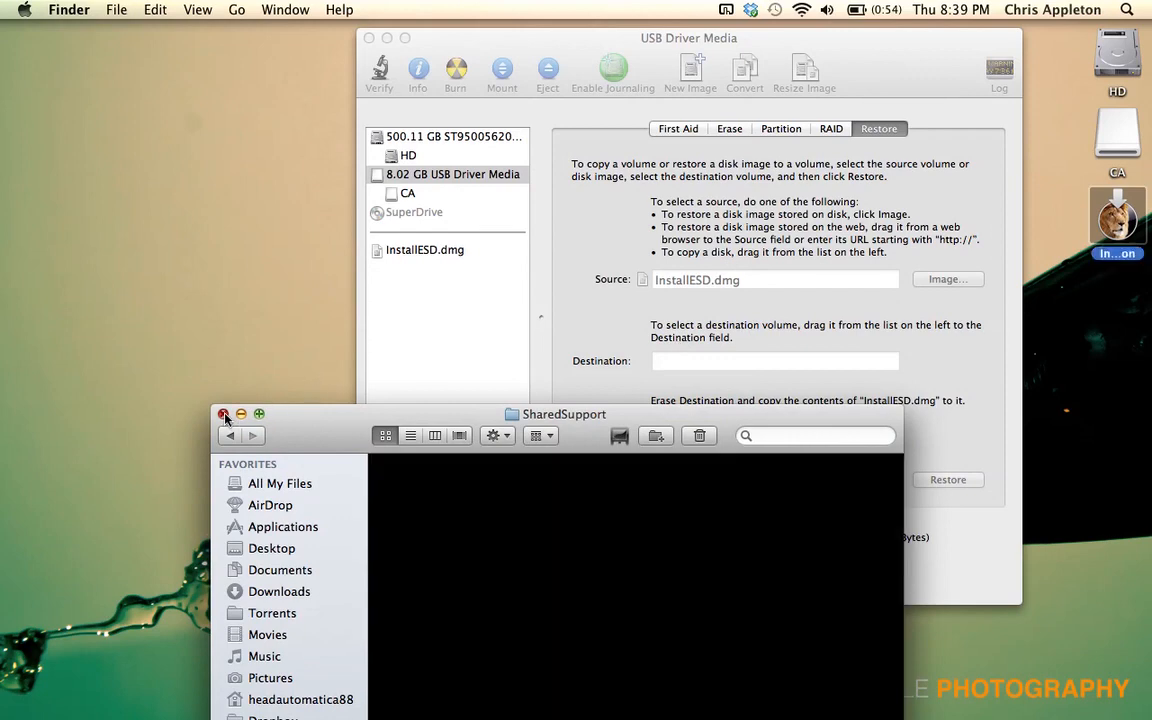
{"action": "left_click", "coordinate": [224, 414]}
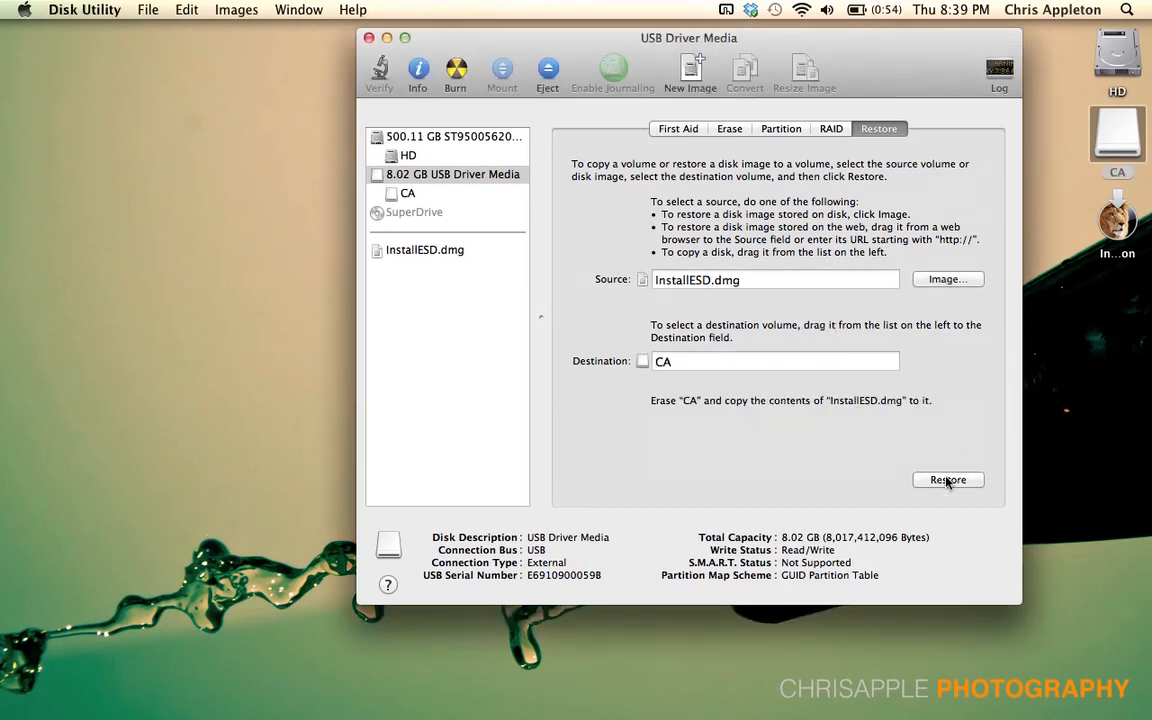
Step: Start the restore onto CA, confirm the erase, and authorize with the administrator password
{"action": "left_click", "coordinate": [948, 480]}
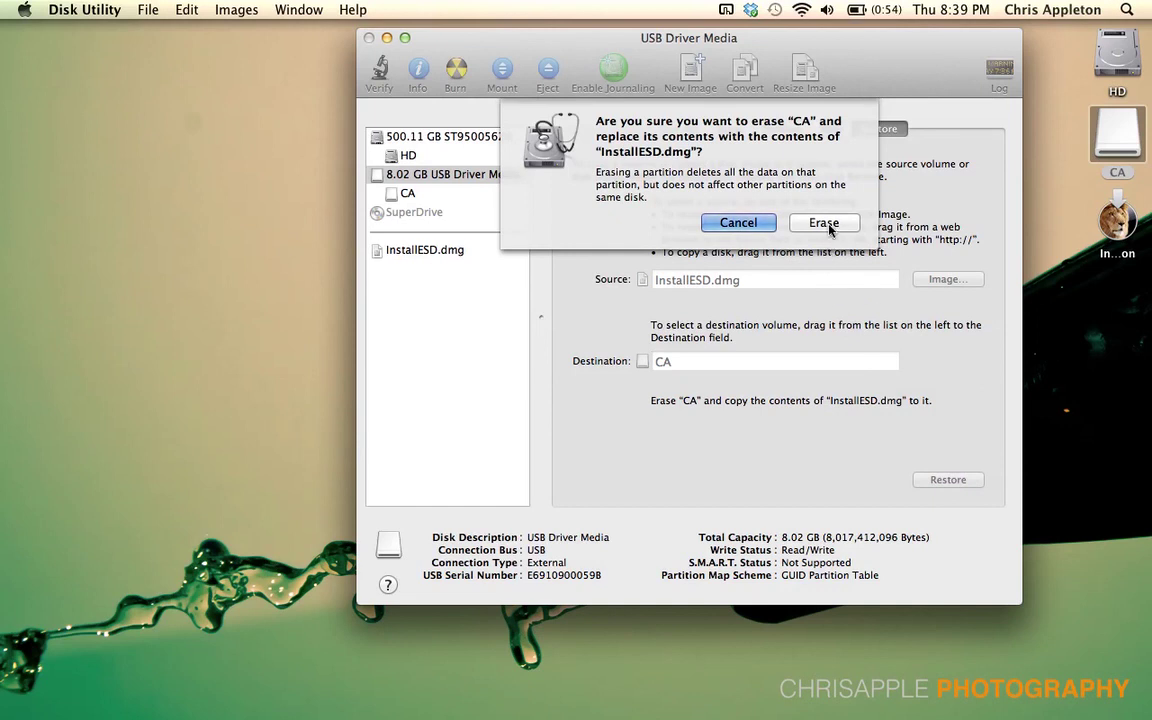
{"action": "left_click", "coordinate": [823, 222]}
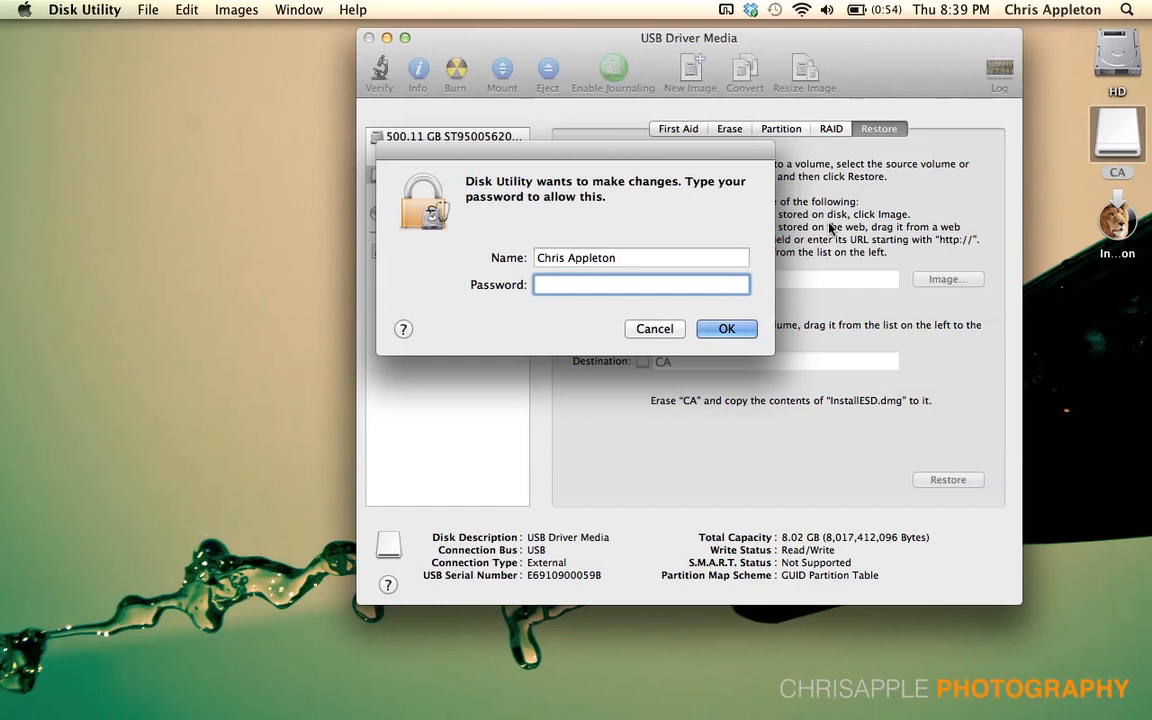
{"action": "type", "text": "••••••"}
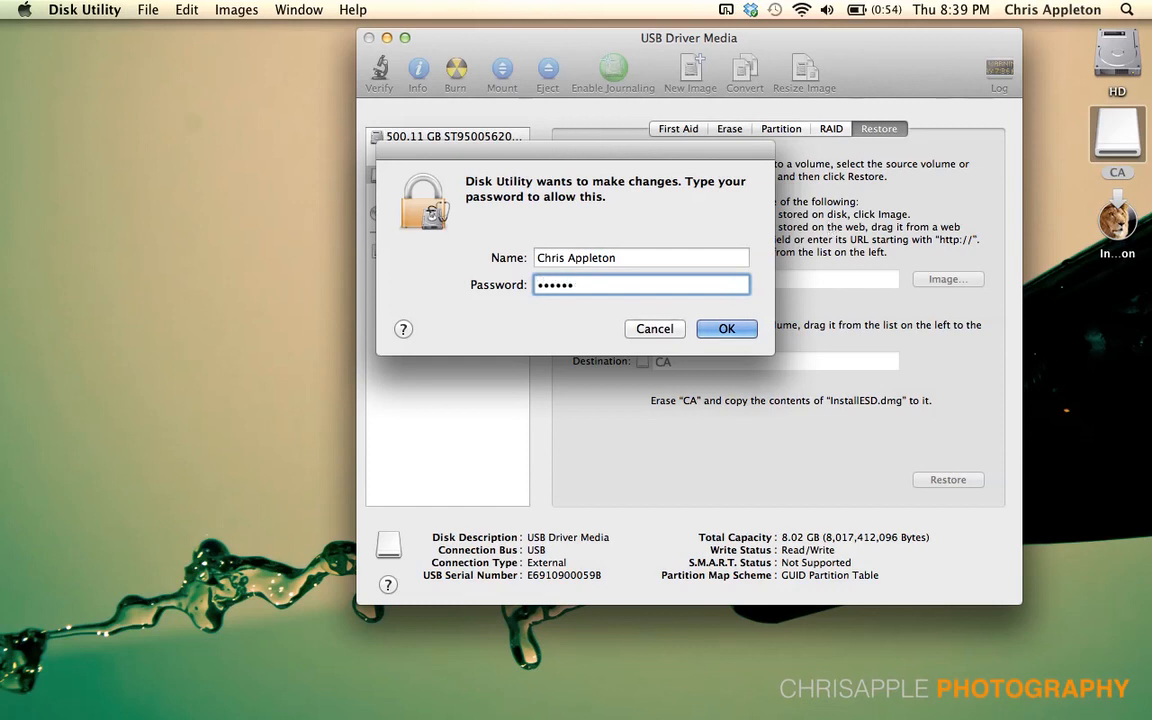
{"action": "left_click", "coordinate": [726, 328]}
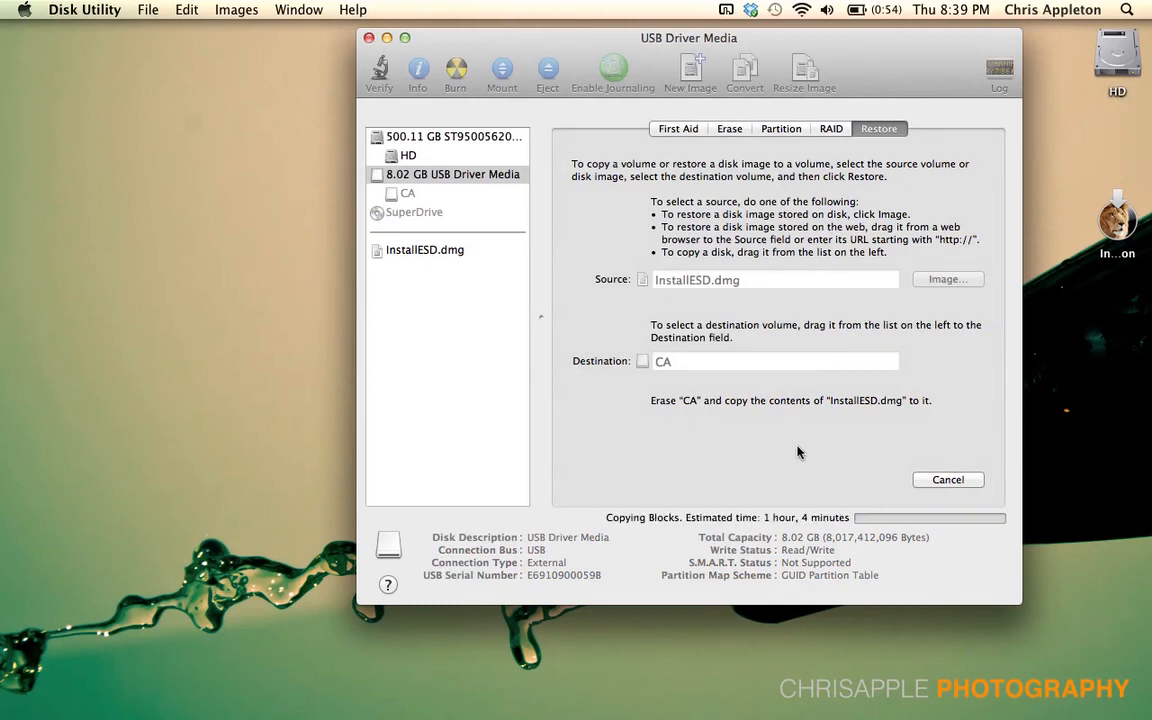
{"action": "mouse_move", "coordinate": [730, 507]}
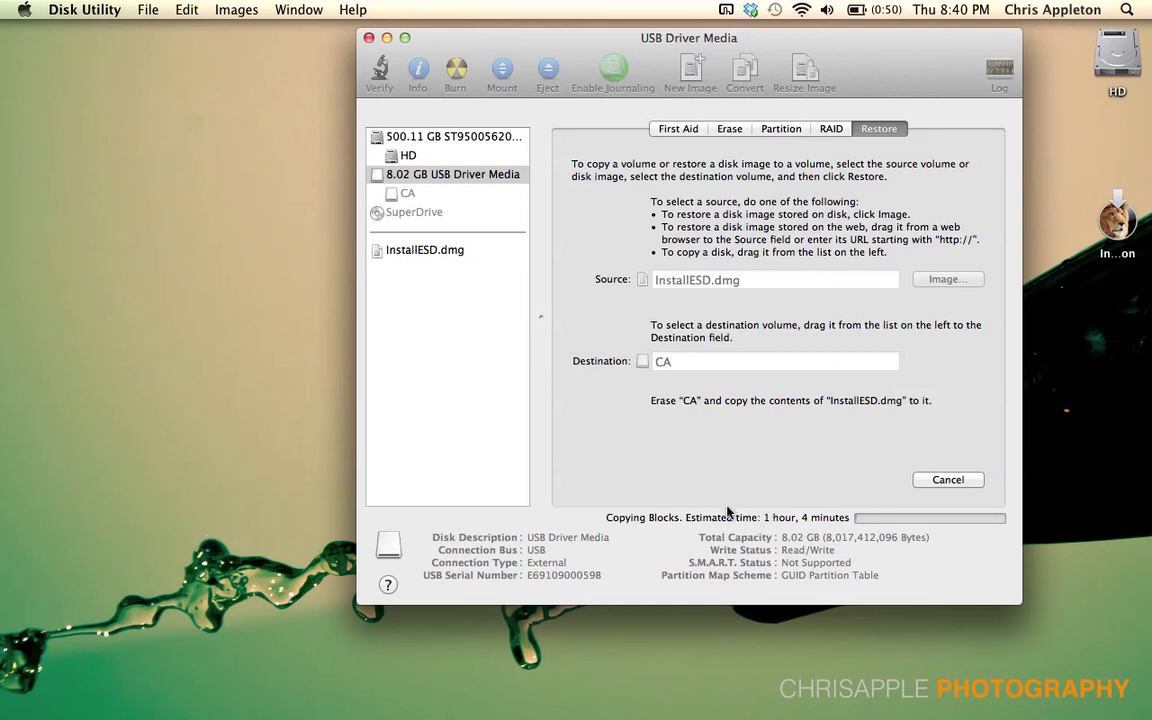
{"action": "mouse_move", "coordinate": [744, 507]}
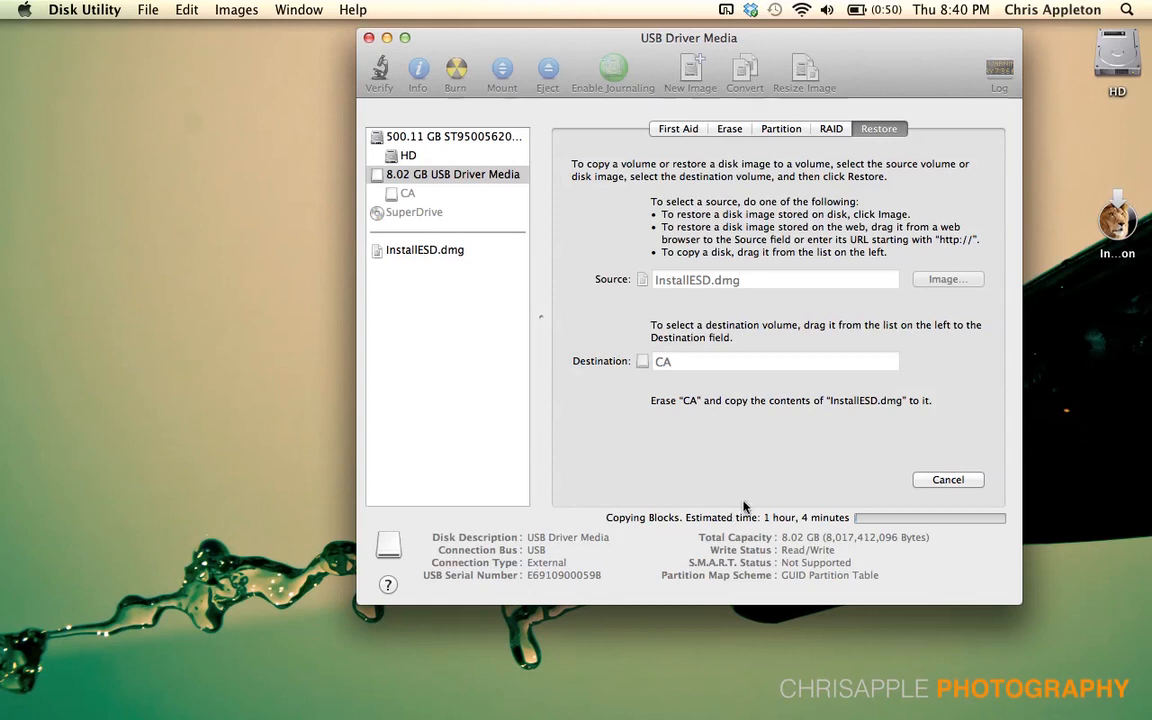
{"action": "mouse_move", "coordinate": [168, 160]}
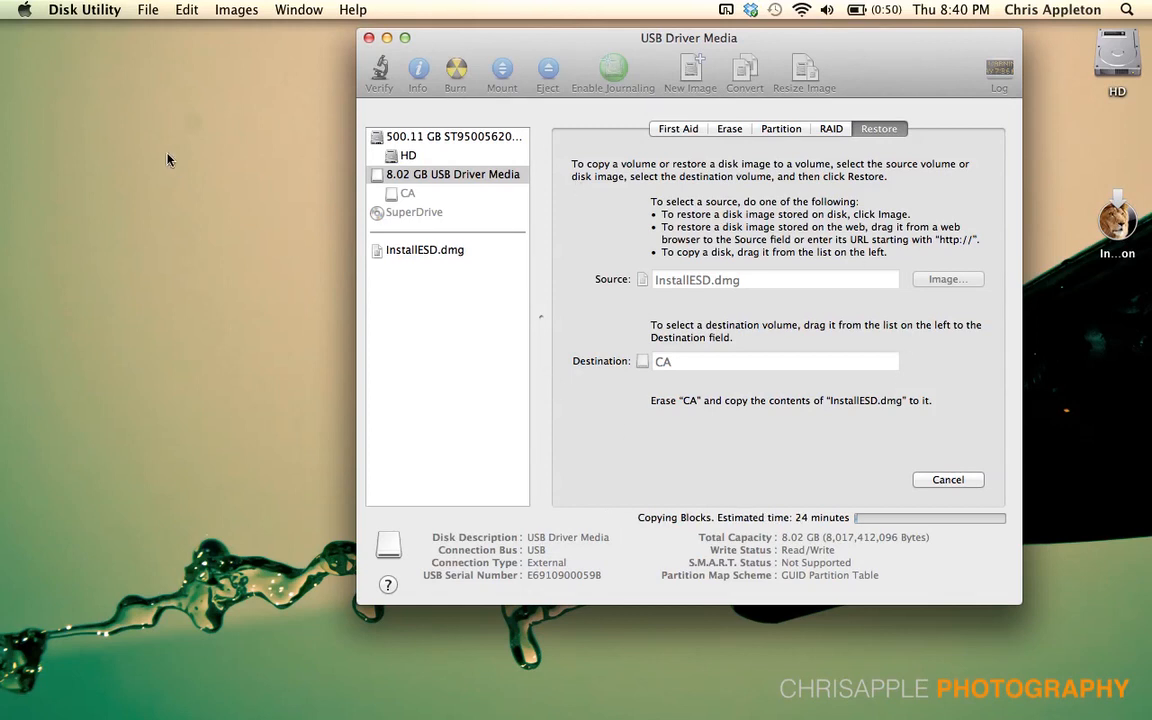